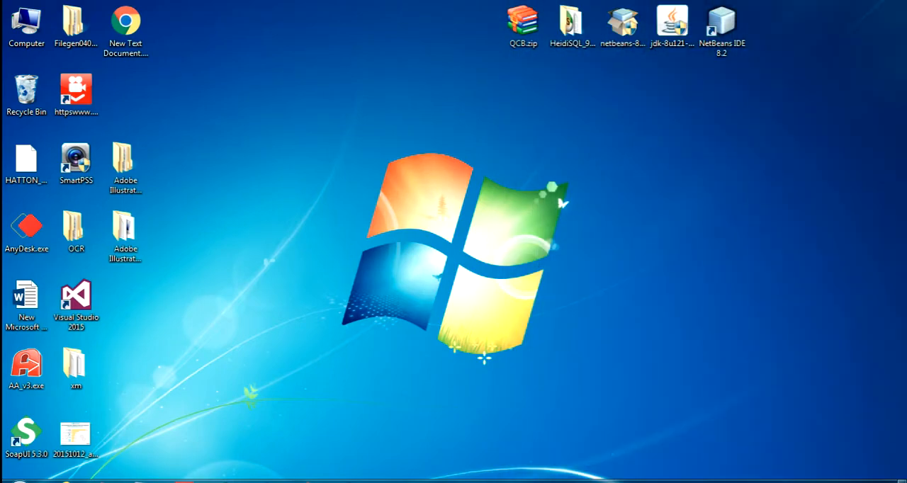
Launch Chrome from the desktop and search Google for 'eclipse java'
{"action": "double_click", "coordinate": [124, 21]}
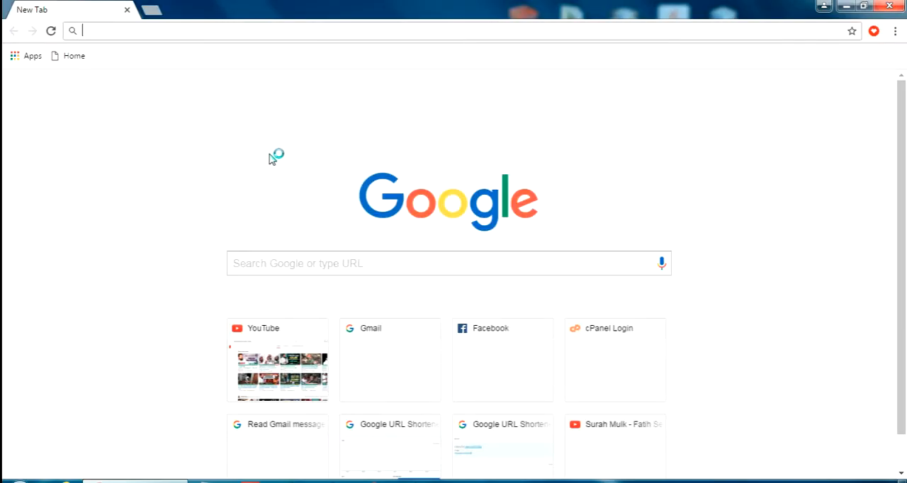
{"action": "type", "text": "eclipse java"}
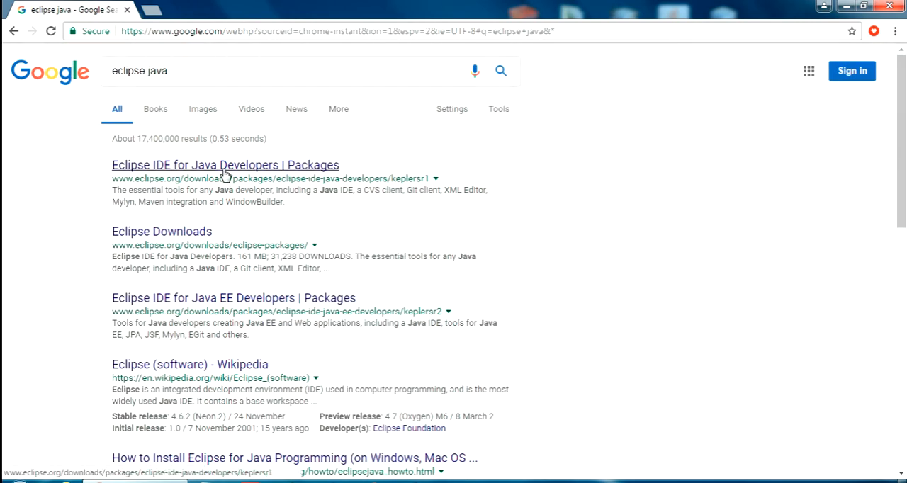
From the Java Developers result, reach the Neon 3 packages and choose Eclipse IDE for Java EE Developers
{"action": "left_click", "coordinate": [224, 165]}
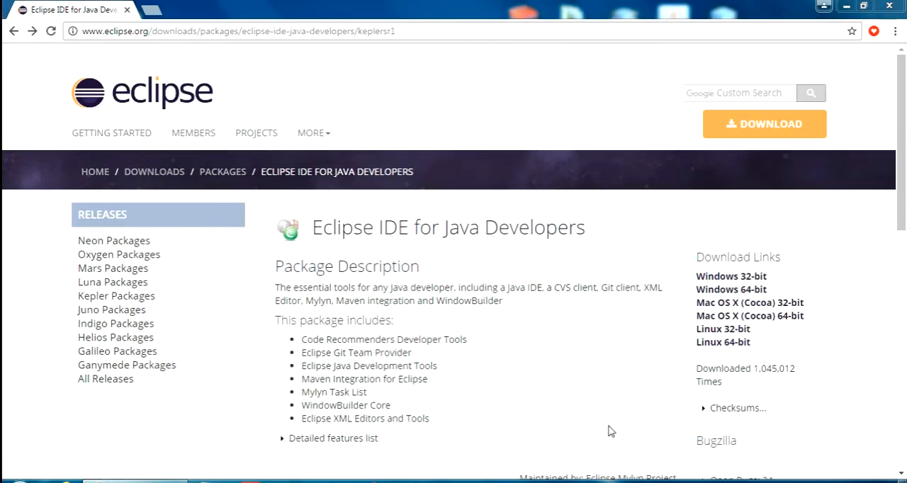
{"action": "mouse_move", "coordinate": [119, 352]}
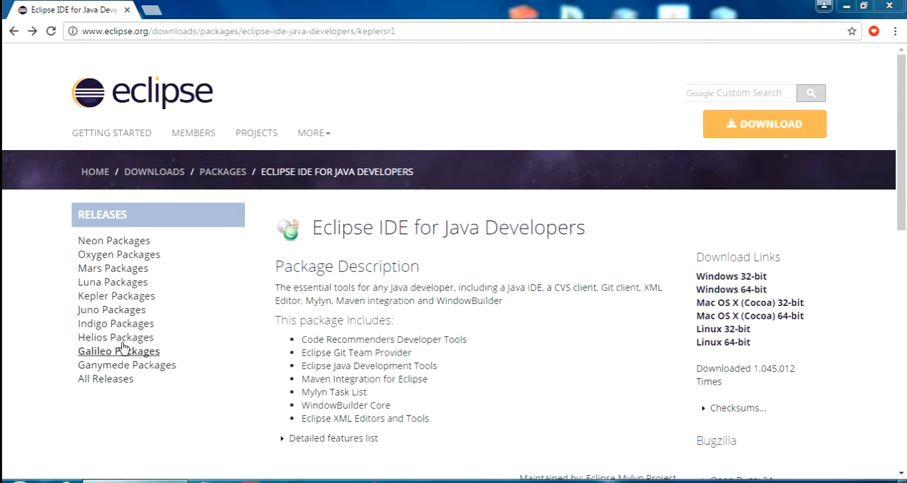
{"action": "mouse_move", "coordinate": [118, 295]}
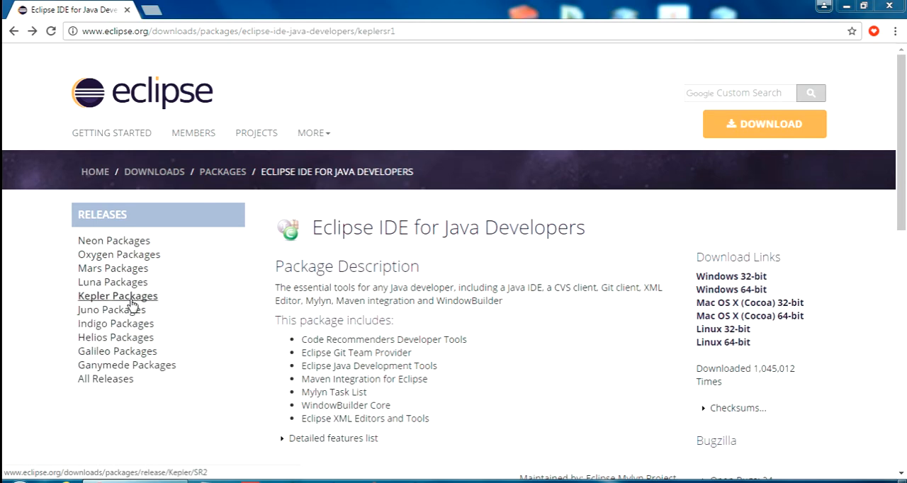
{"action": "left_click", "coordinate": [111, 309]}
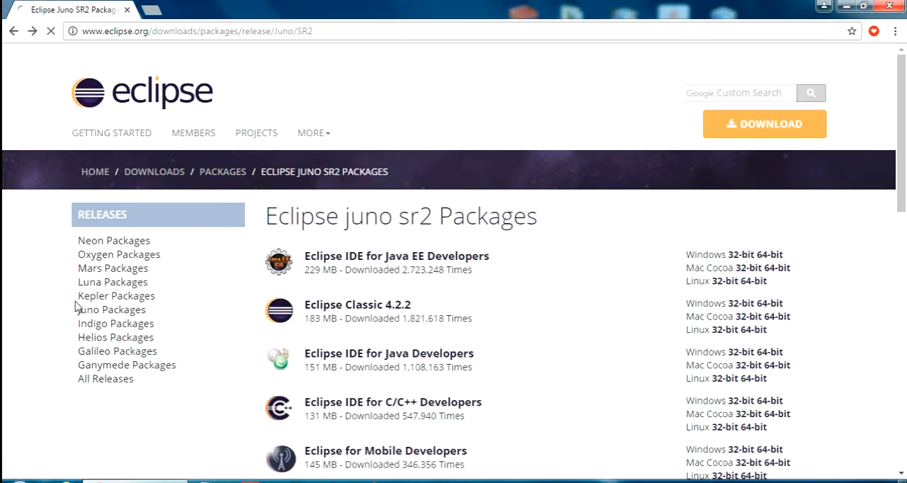
{"action": "left_click", "coordinate": [389, 353]}
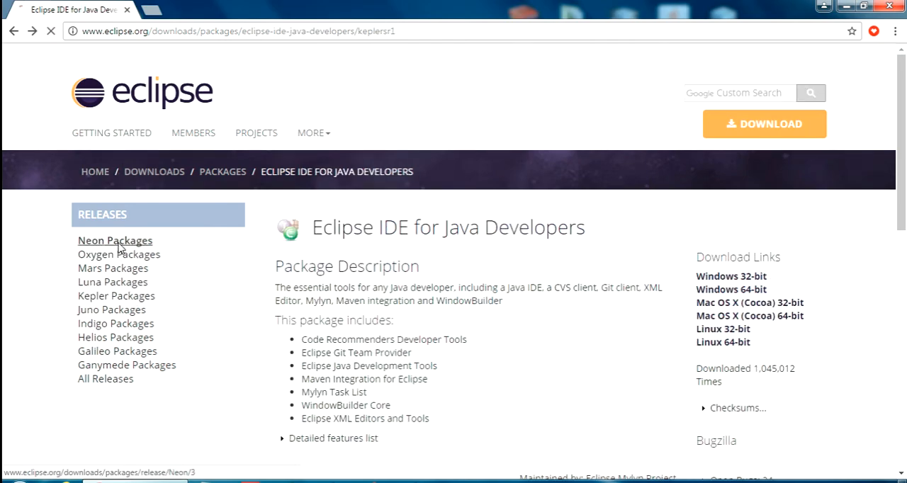
{"action": "left_click", "coordinate": [113, 241]}
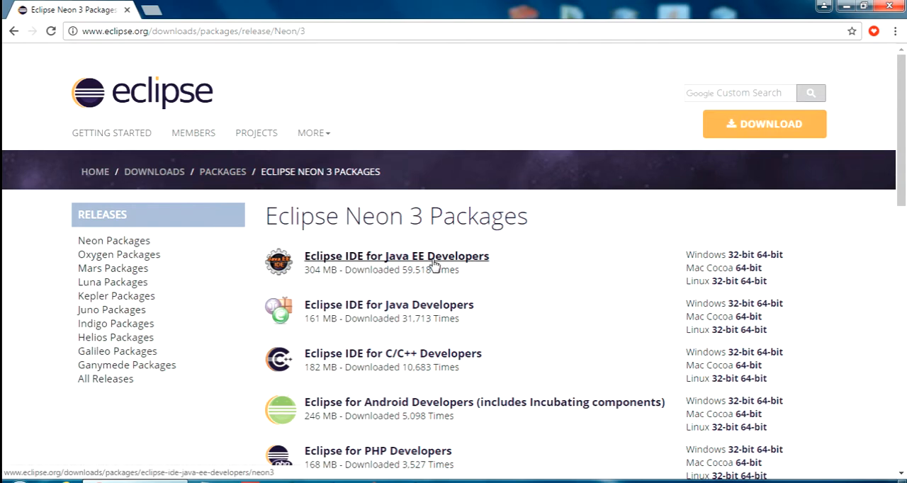
{"action": "mouse_move", "coordinate": [453, 263]}
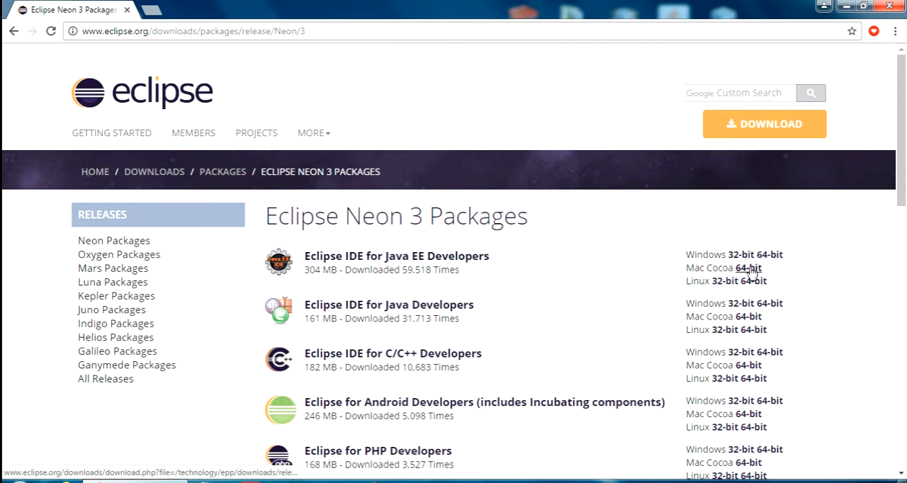
{"action": "left_click", "coordinate": [397, 255]}
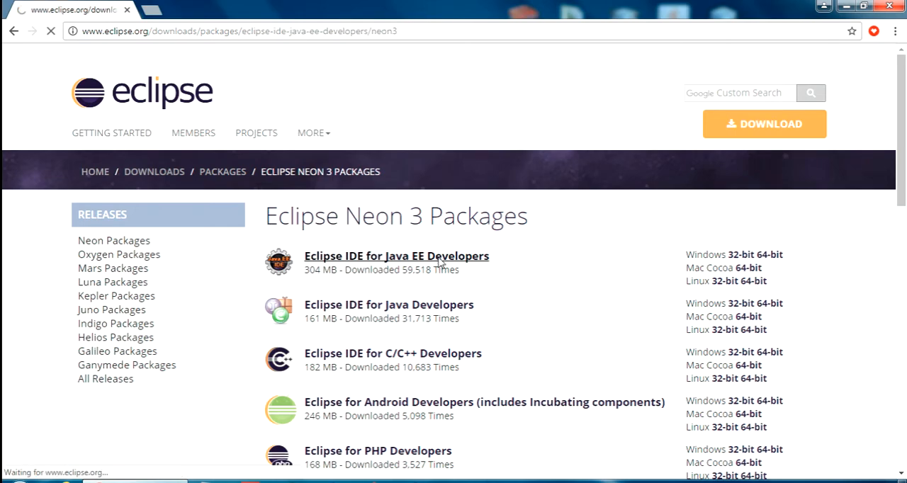
Download the Windows 64-bit eclipse-jee-neon-3 zip from the suggested mirror
{"action": "left_click", "coordinate": [397, 255]}
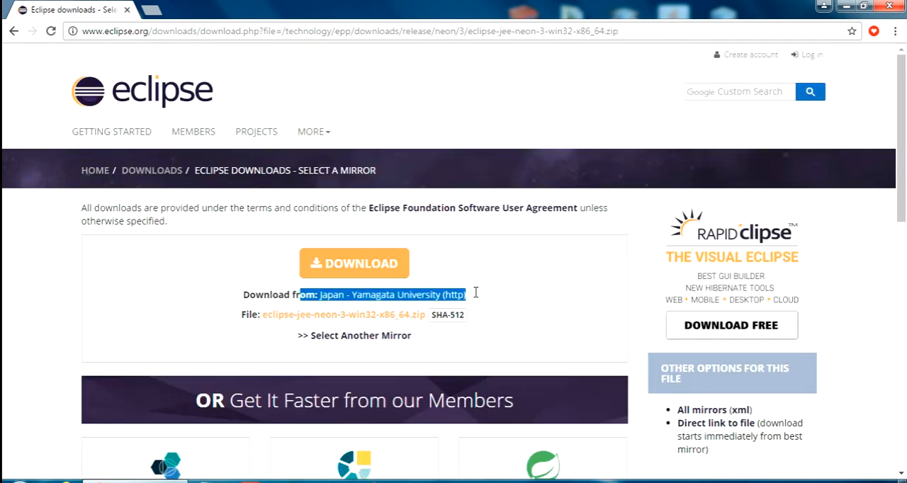
{"action": "left_click", "coordinate": [354, 263]}
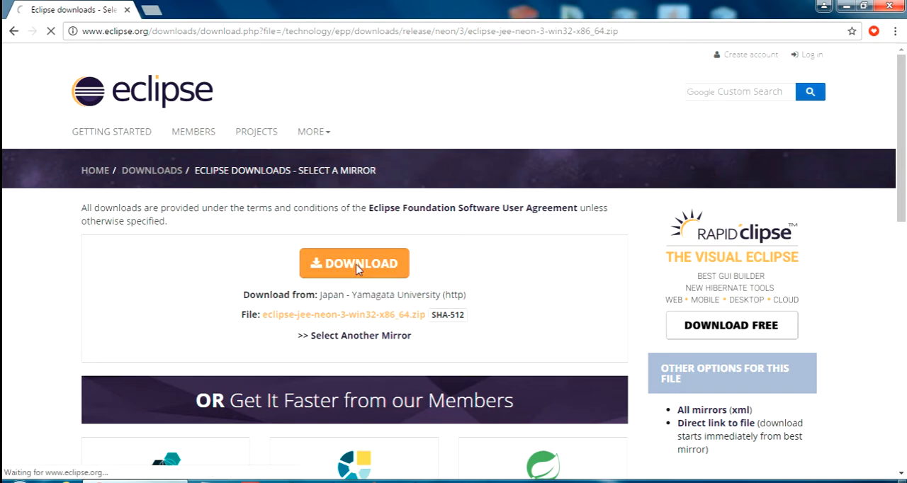
{"action": "left_click", "coordinate": [354, 263]}
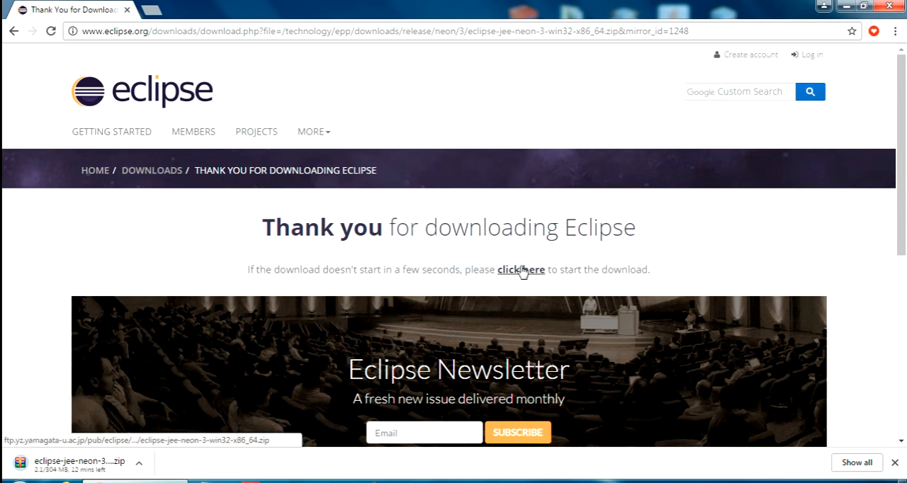
{"action": "mouse_move", "coordinate": [673, 230]}
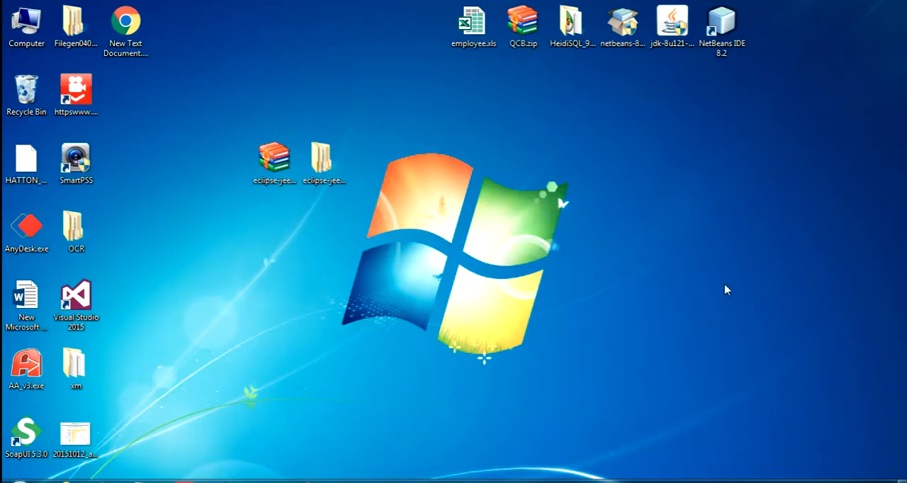
{"action": "mouse_move", "coordinate": [744, 209]}
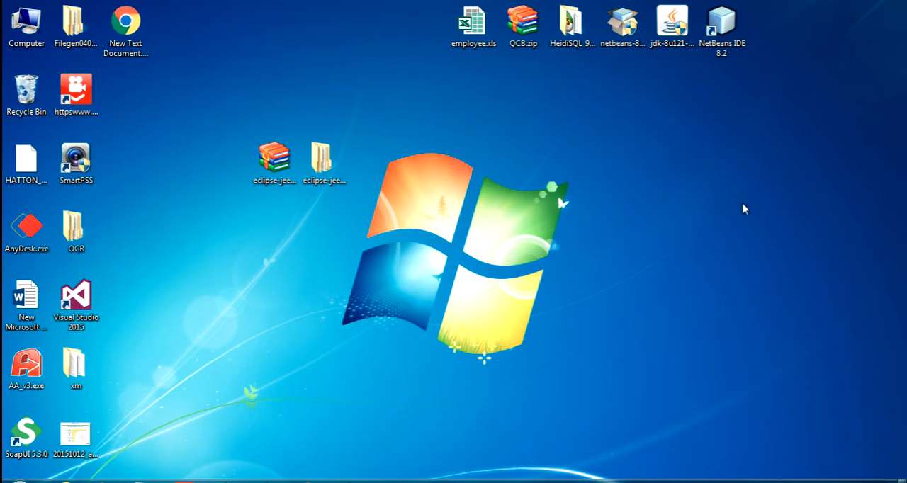
{"action": "mouse_move", "coordinate": [368, 79]}
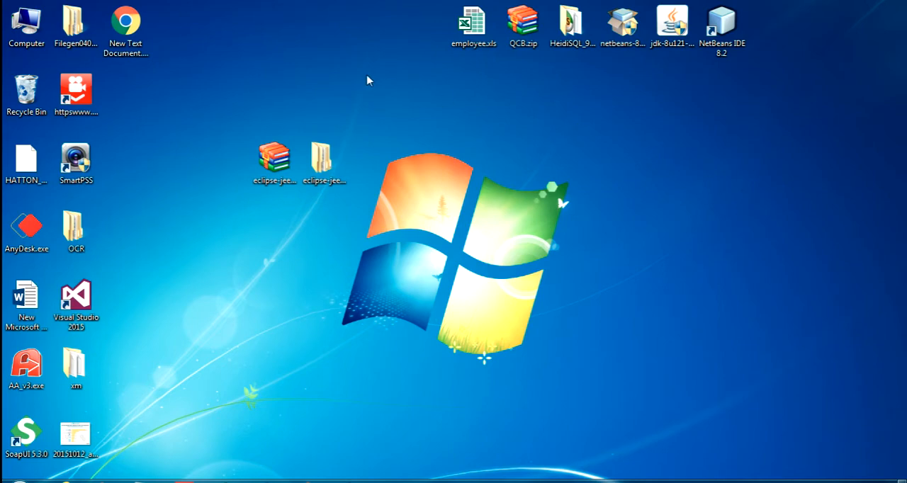
Go into the unzipped eclipse-jee-neon-3 folder on the desktop and run eclipse.exe
{"action": "left_click", "coordinate": [275, 161]}
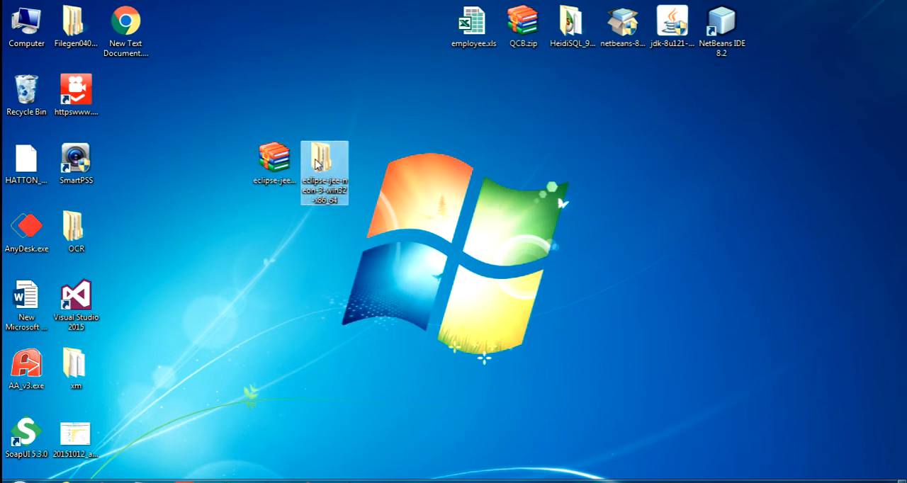
{"action": "double_click", "coordinate": [324, 170]}
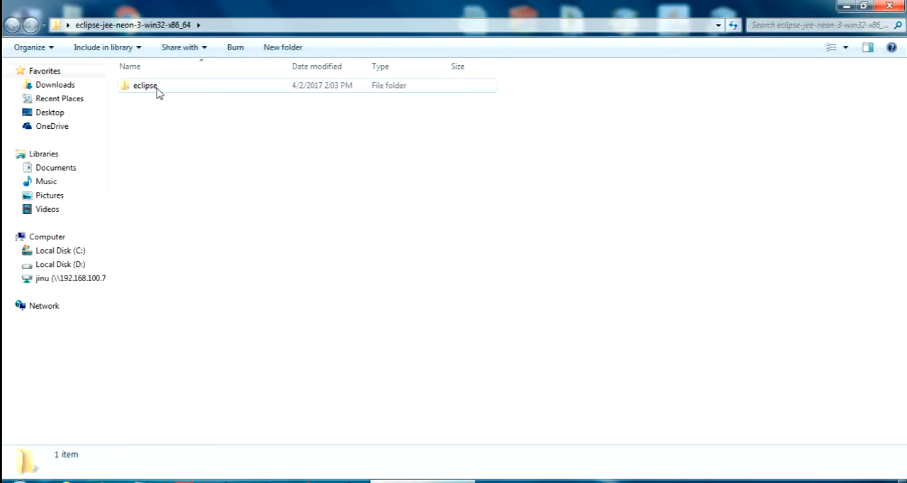
{"action": "double_click", "coordinate": [145, 85]}
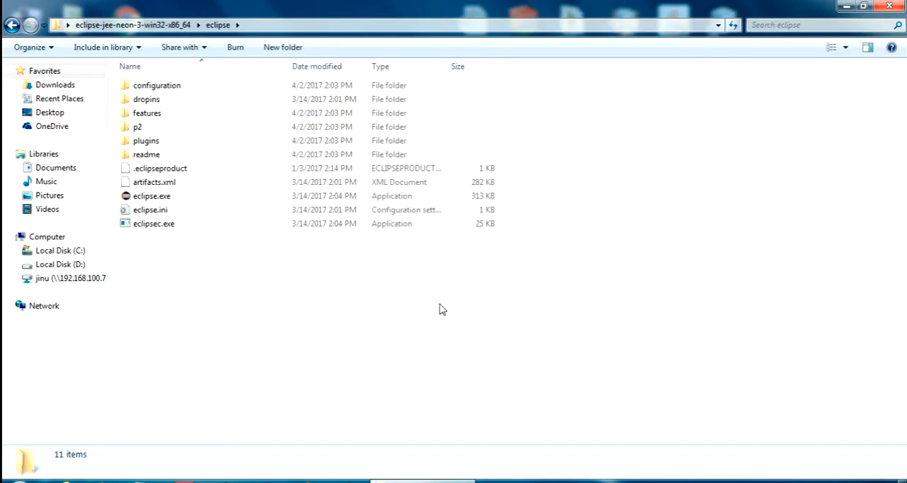
{"action": "double_click", "coordinate": [151, 195]}
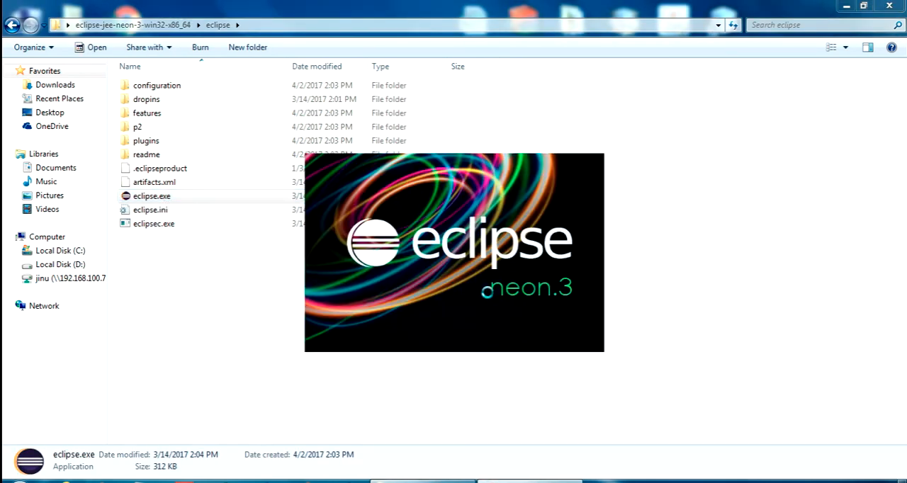
{"action": "mouse_move", "coordinate": [489, 298]}
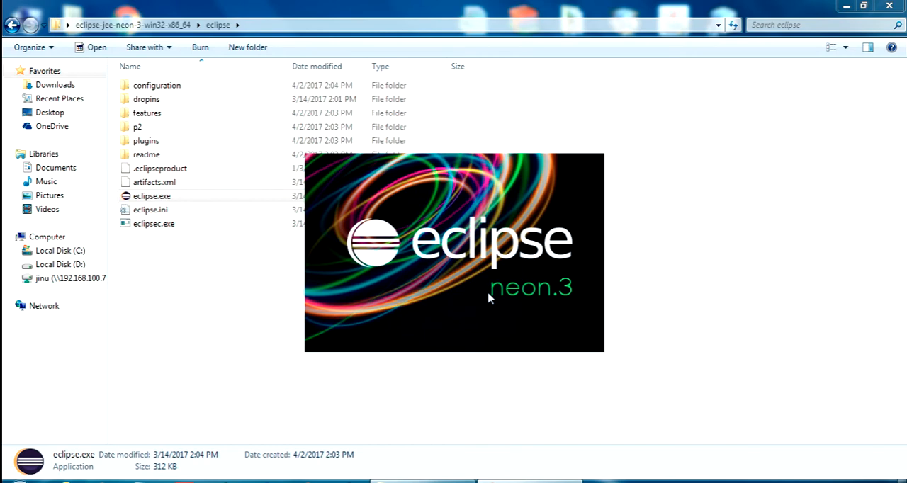
{"action": "mouse_move", "coordinate": [469, 294]}
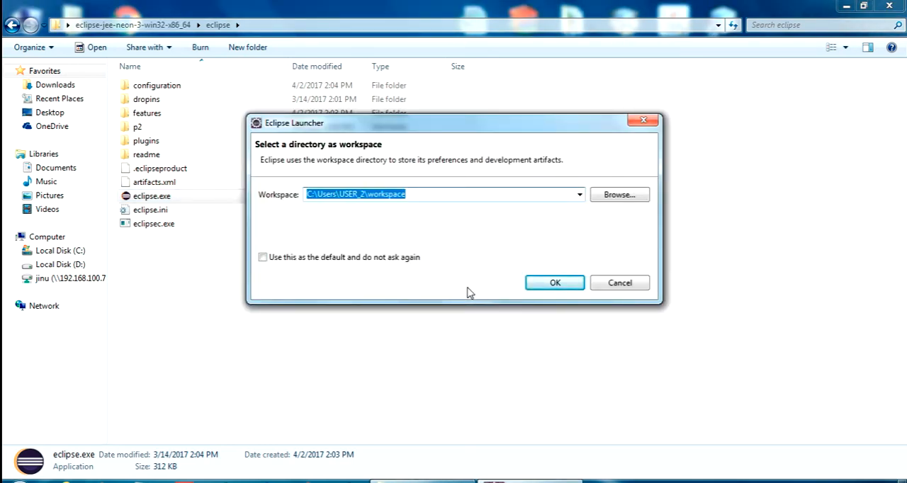
Accept the default workspace path in the Eclipse Launcher and start the IDE
{"action": "left_click", "coordinate": [445, 194]}
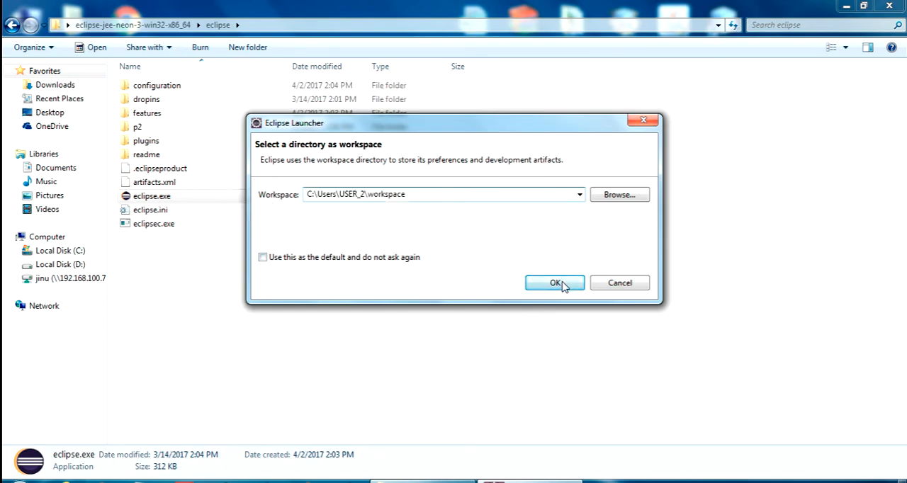
{"action": "left_click", "coordinate": [556, 283]}
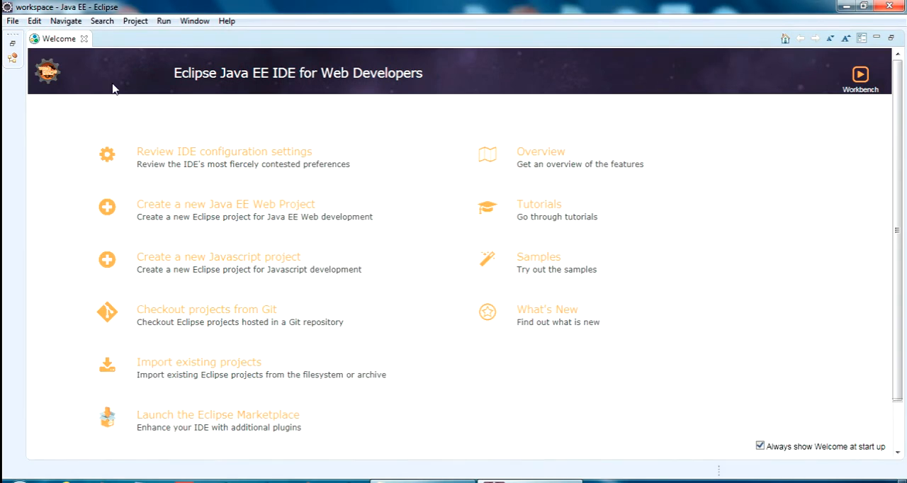
{"action": "mouse_move", "coordinate": [162, 106]}
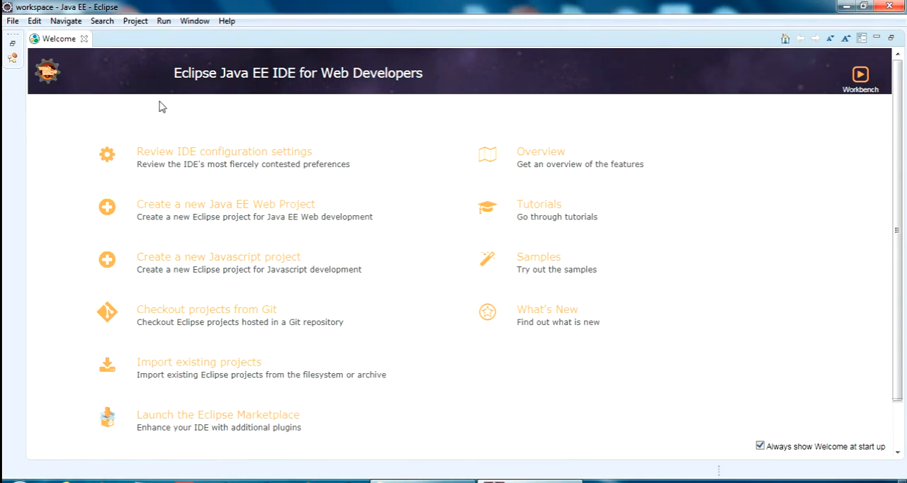
{"action": "mouse_move", "coordinate": [218, 257]}
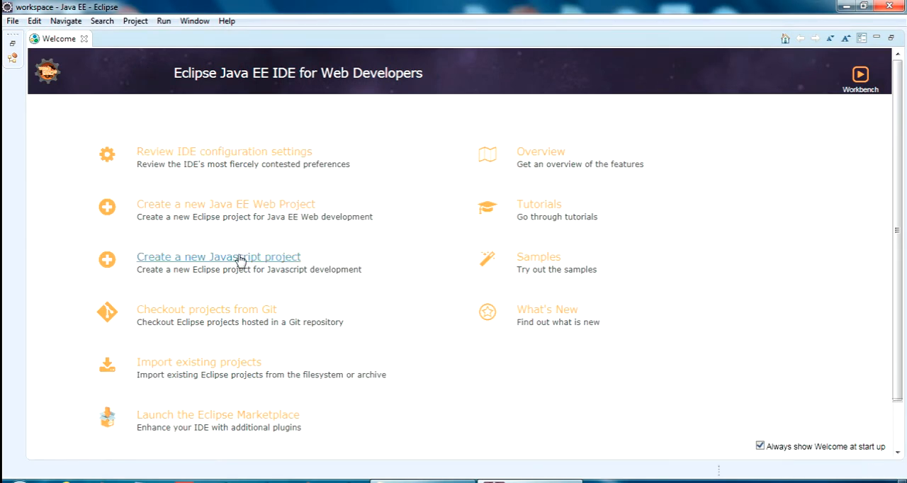
{"action": "mouse_move", "coordinate": [113, 56]}
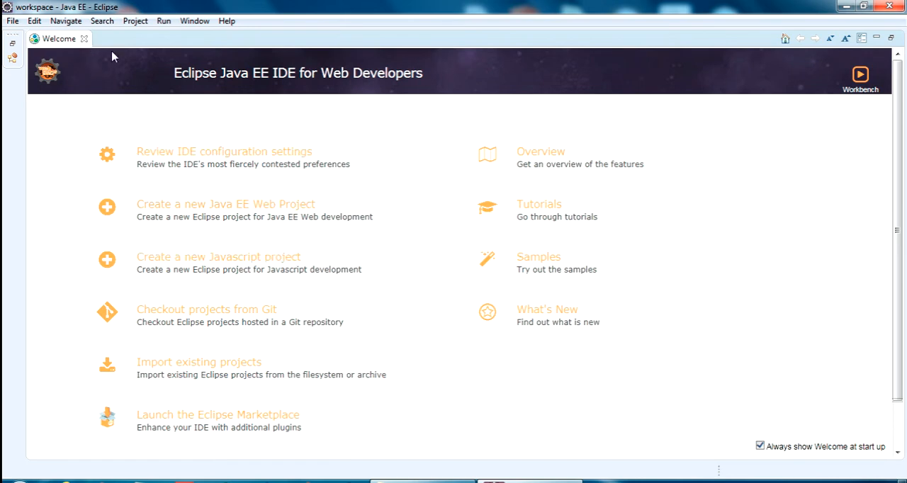
{"action": "mouse_move", "coordinate": [298, 339]}
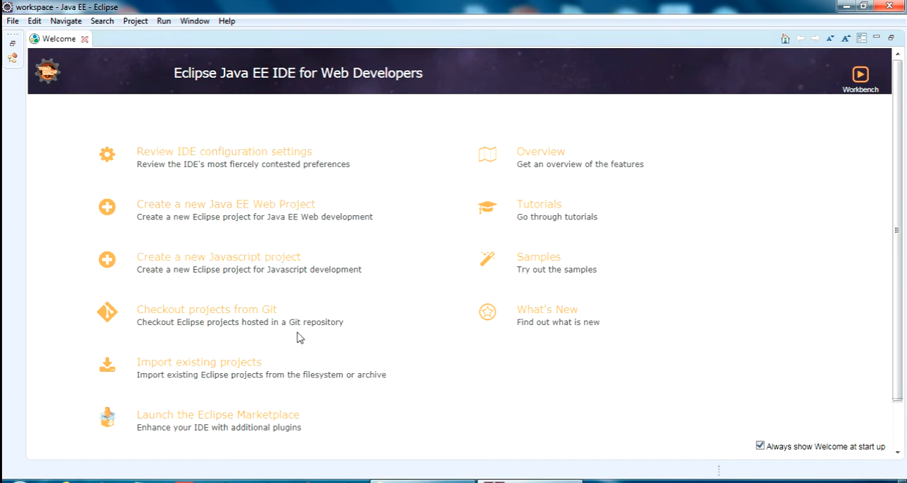
Close the Welcome tab to leave the empty Java EE workbench
{"action": "left_click", "coordinate": [859, 78]}
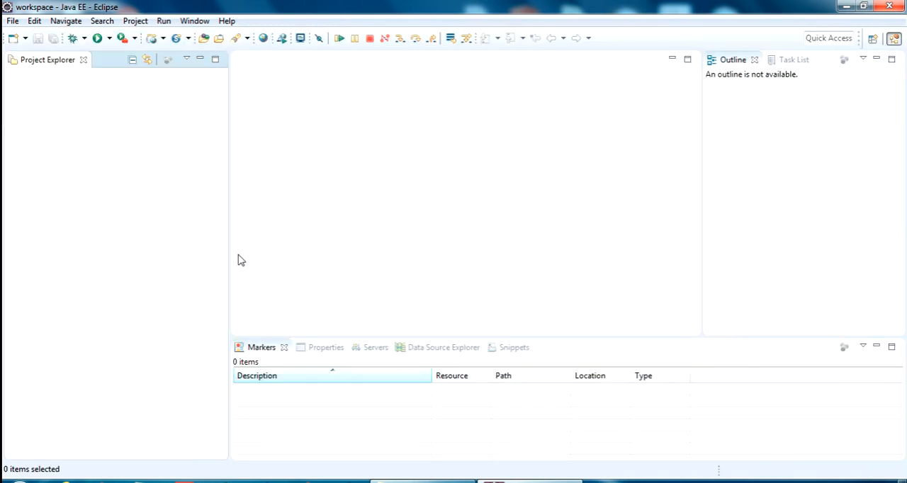
Create a Dynamic Web Project named 'test' via File > New and finish the wizard
{"action": "left_click", "coordinate": [11, 20]}
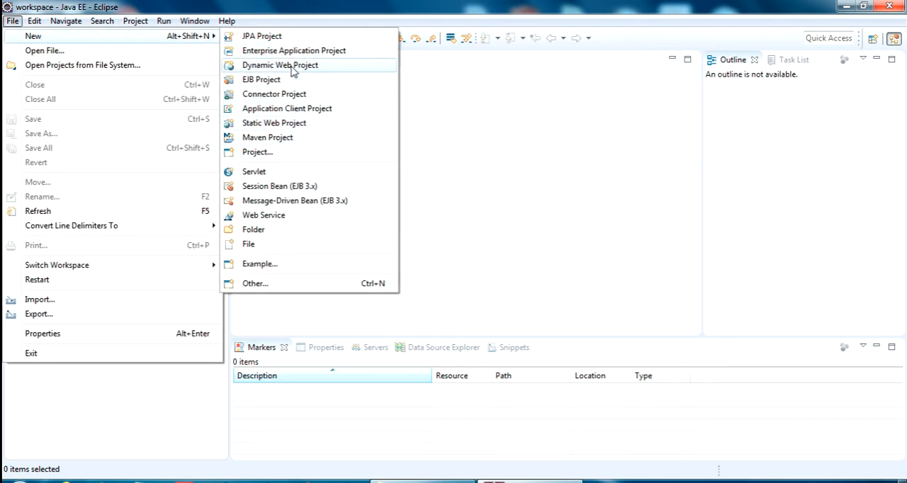
{"action": "mouse_move", "coordinate": [258, 172]}
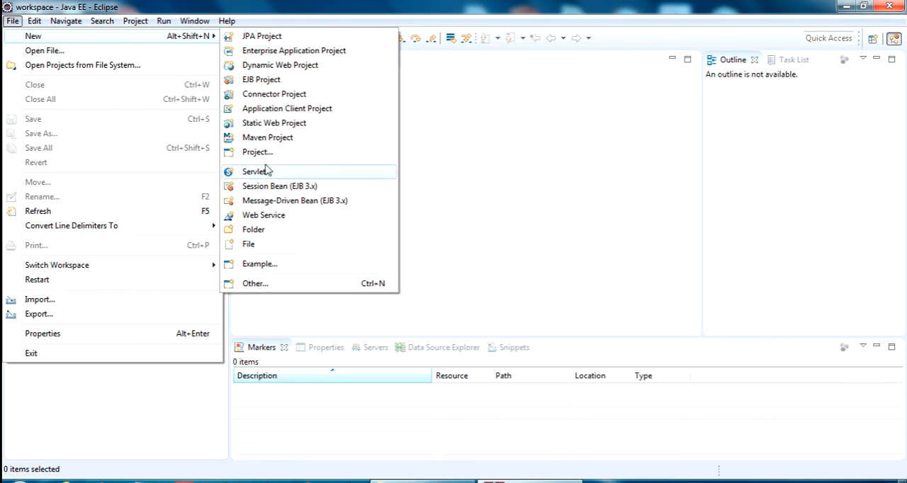
{"action": "mouse_move", "coordinate": [275, 93]}
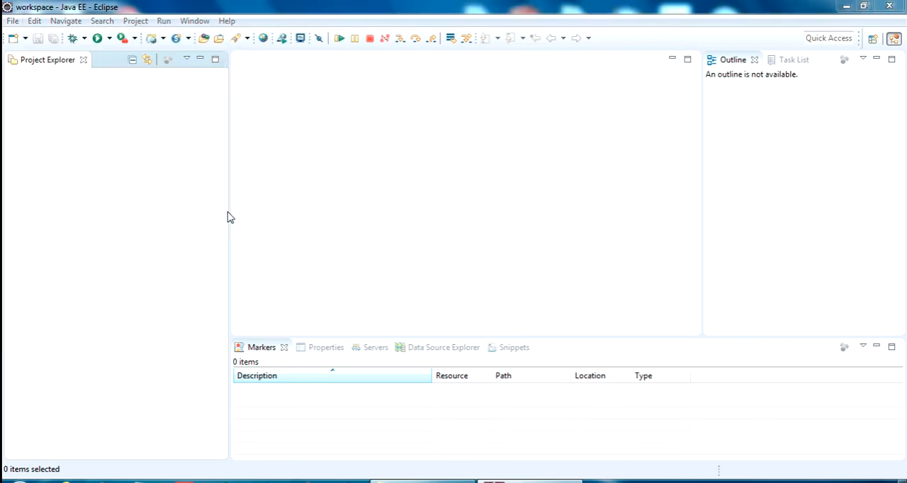
{"action": "type", "text": "test"}
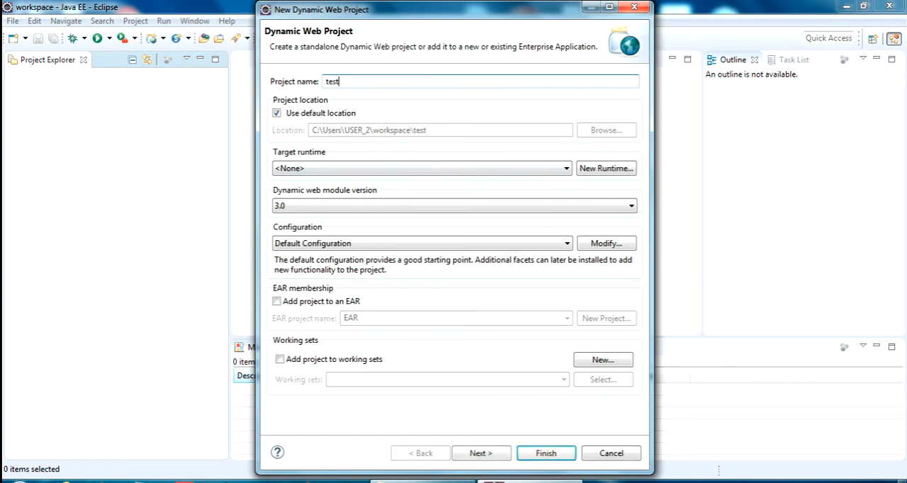
{"action": "left_click", "coordinate": [546, 453]}
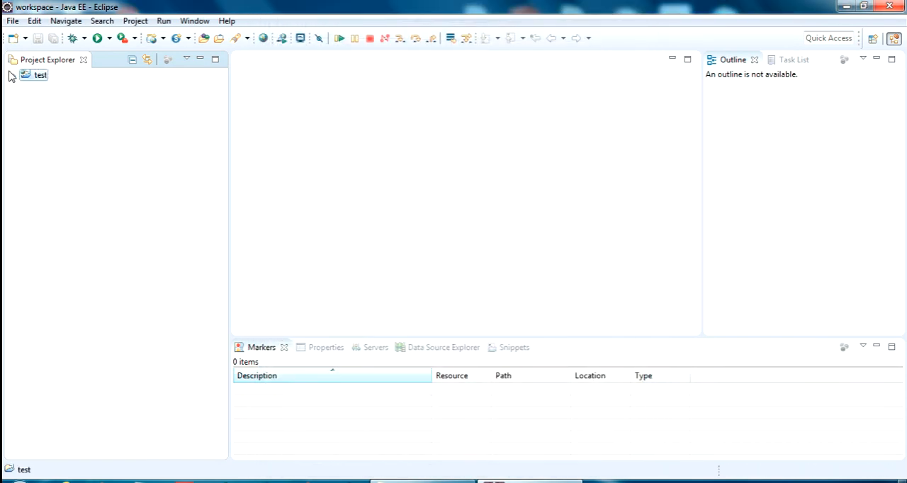
Expand the 'test' project in Project Explorer to show its folders
{"action": "left_click", "coordinate": [14, 74]}
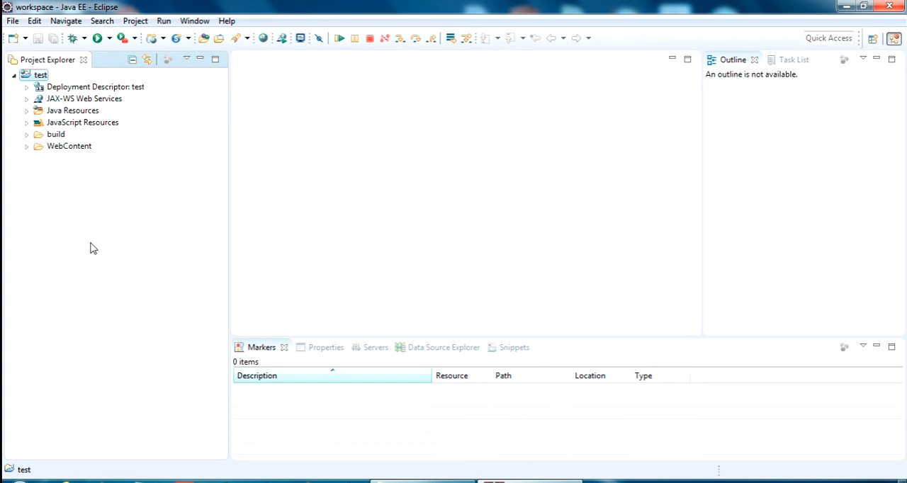
{"action": "mouse_move", "coordinate": [176, 209]}
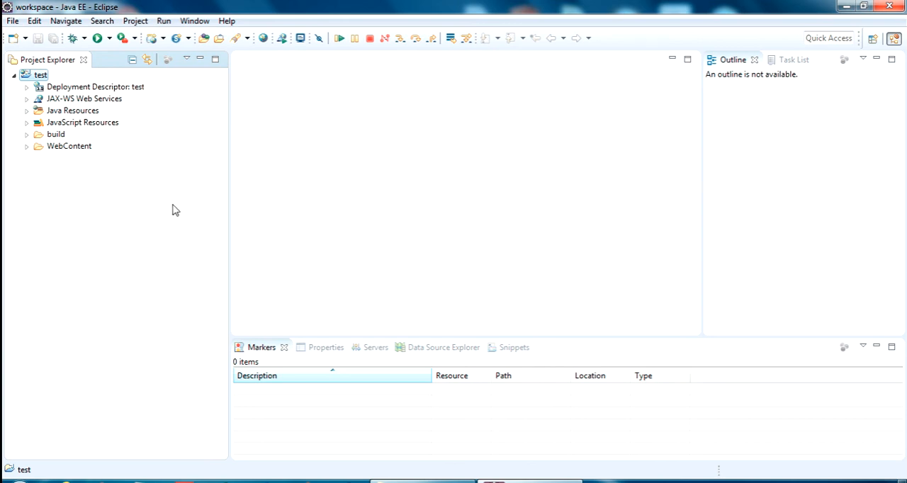
{"action": "mouse_move", "coordinate": [716, 337]}
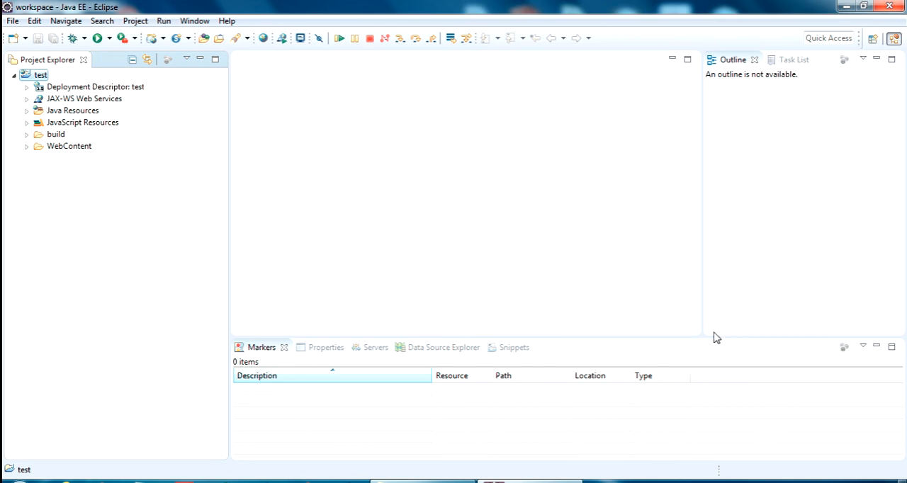